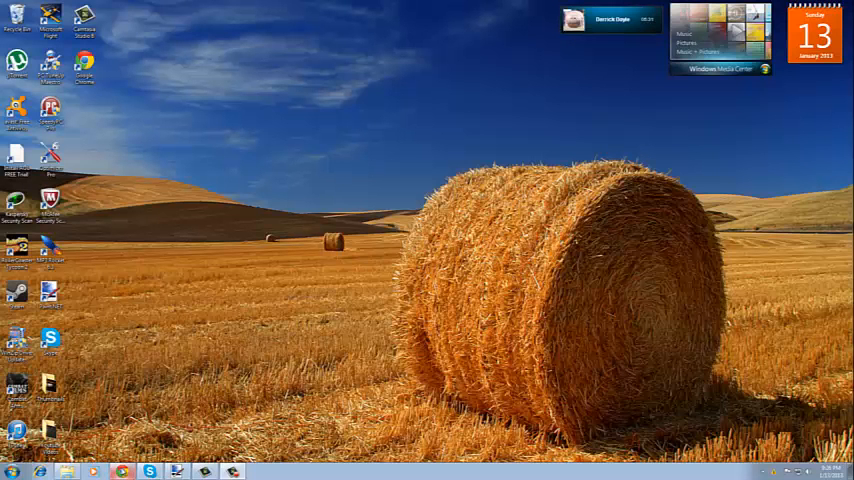
- Launch Chrome and enter 'getpaint' in the address bar
left_click(120, 468)
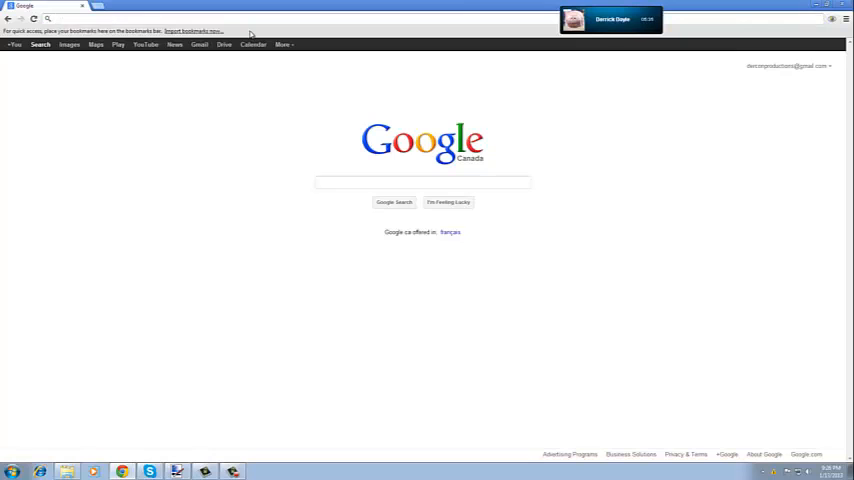
type("getpaint.net")
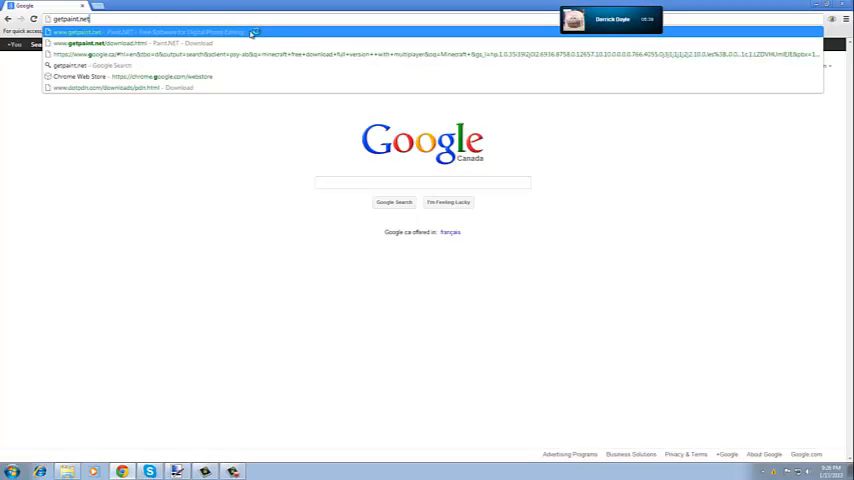
- Go to getpaint.net's download page and start the Paint.NET installer download via Download Now
left_click(90, 32)
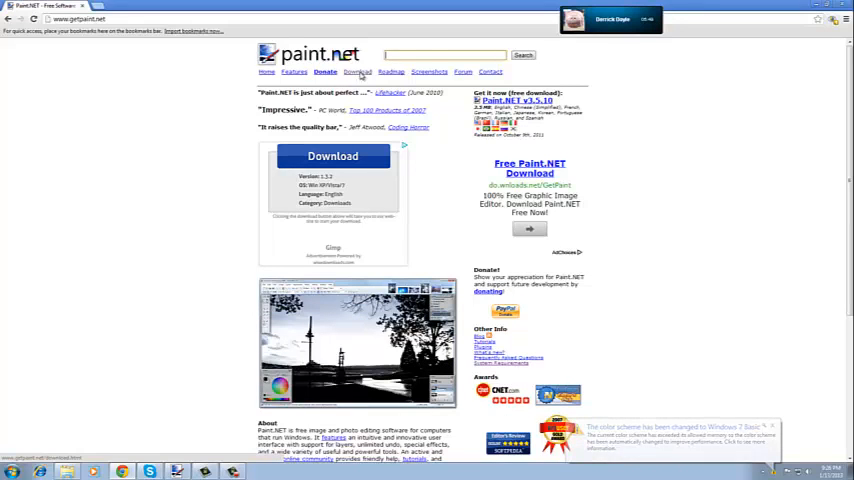
left_click(360, 72)
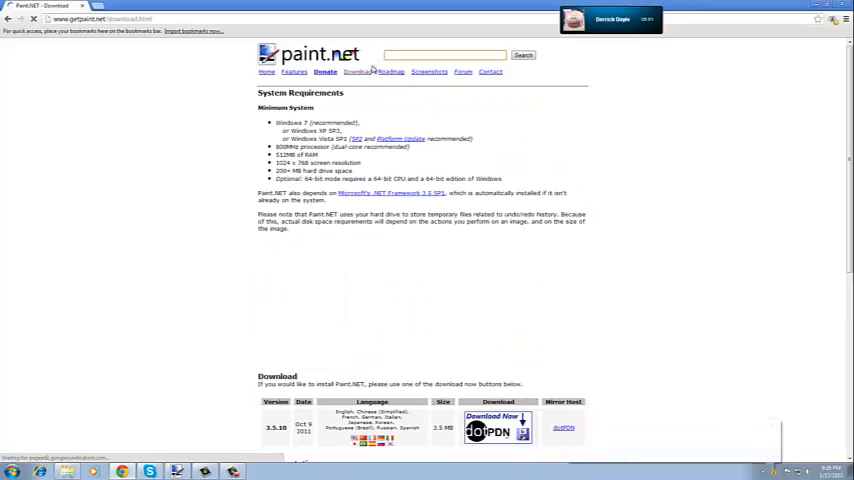
scroll("down", 3)
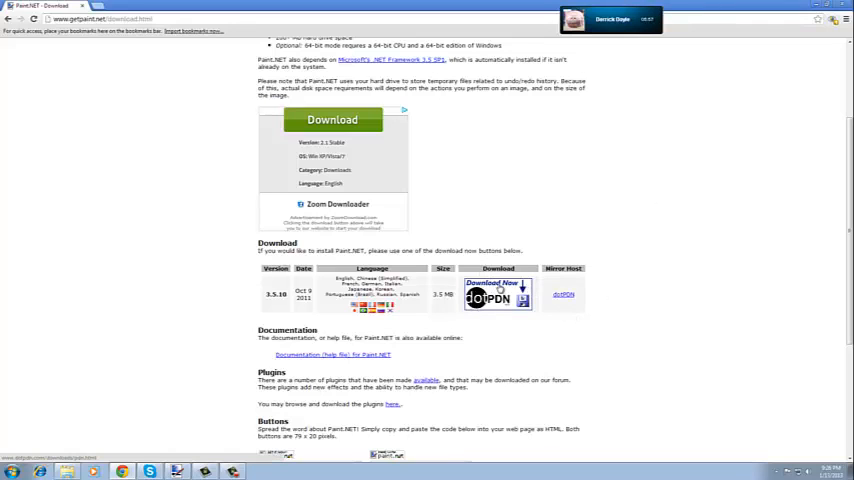
left_click(496, 296)
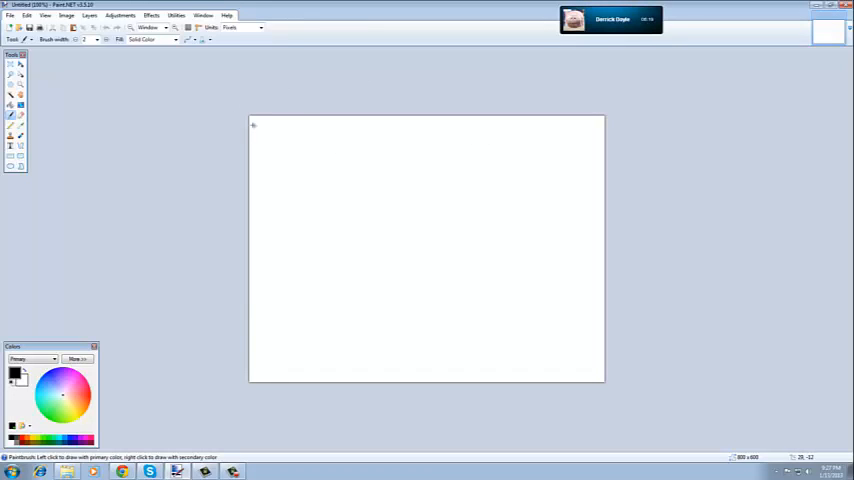
mouse_move(456, 344)
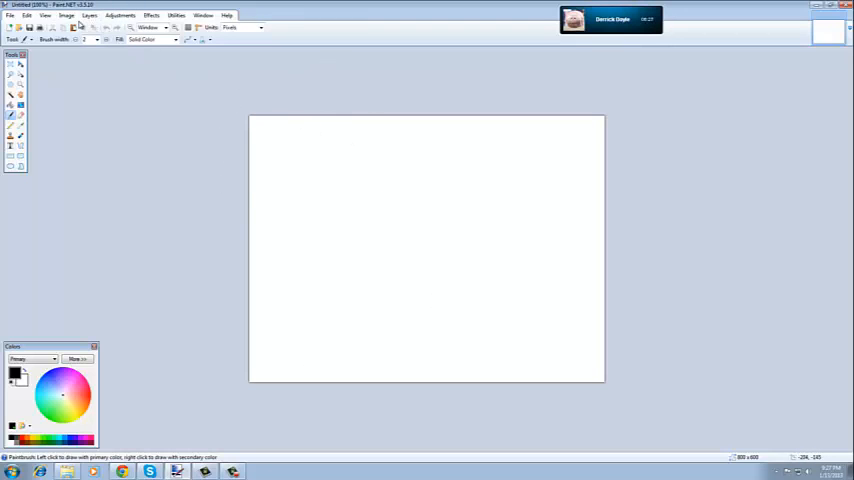
mouse_move(430, 236)
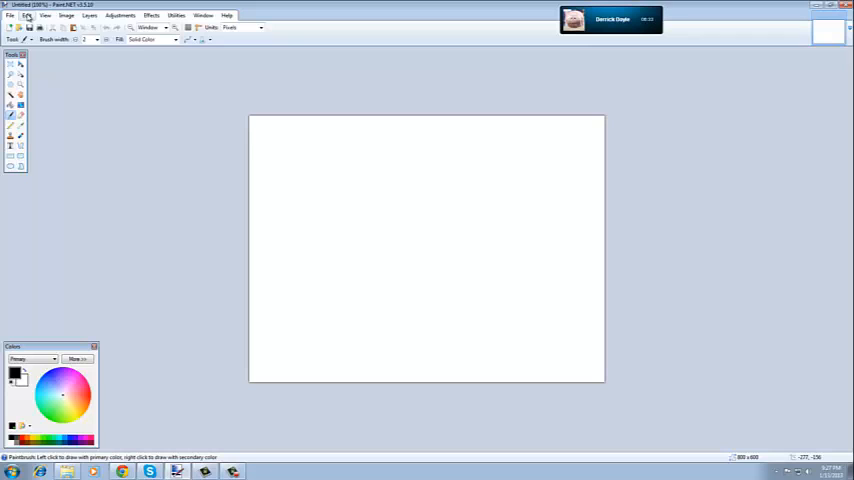
left_click(68, 14)
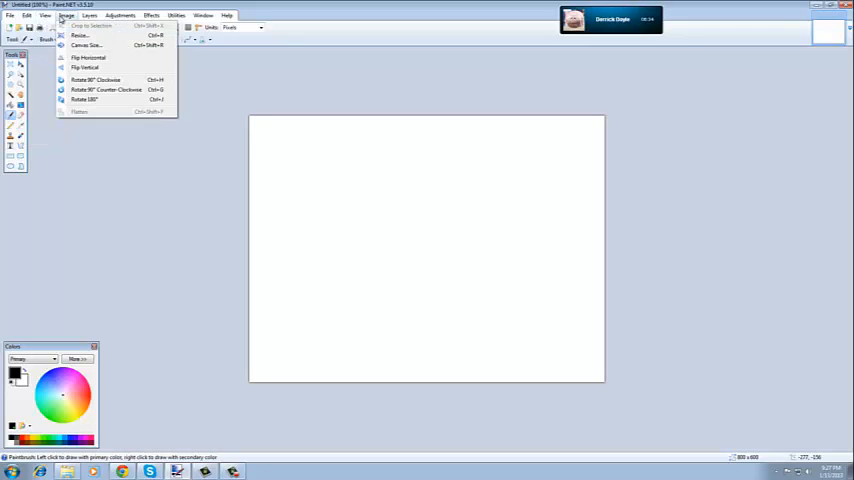
left_click(34, 16)
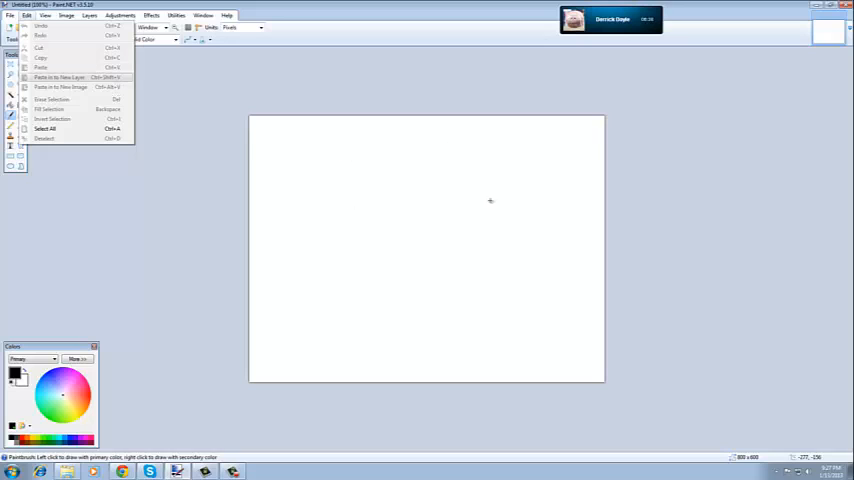
mouse_move(272, 90)
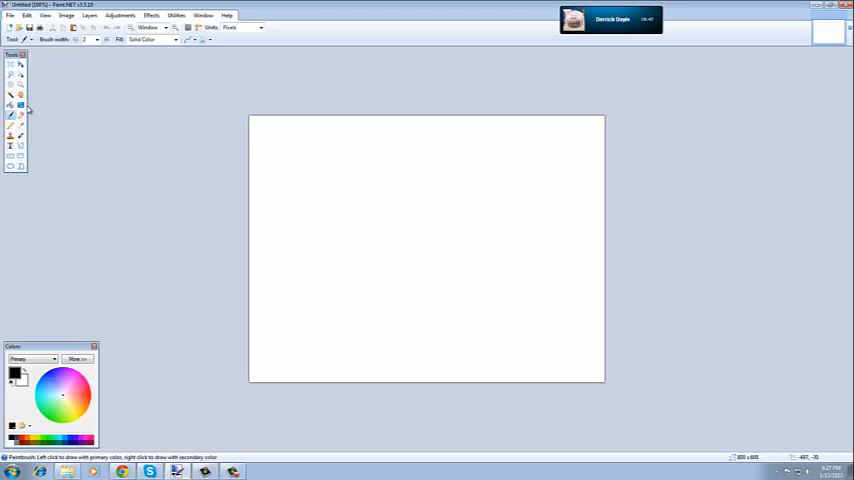
- Add the text 'you' near the canvas's top-left corner with the Text tool
left_click(8, 148)
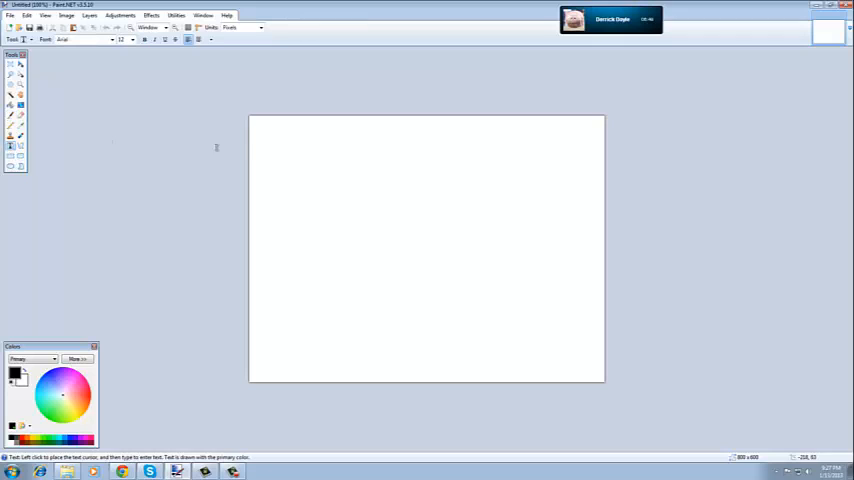
left_click(280, 144)
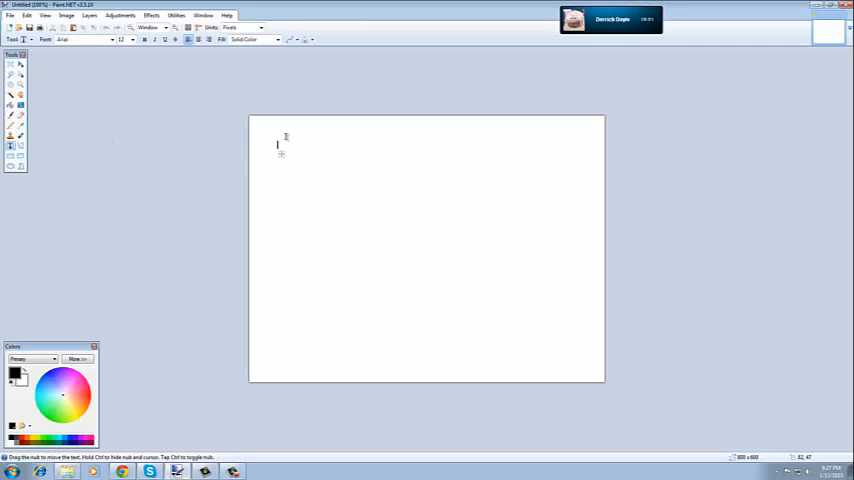
type("you")
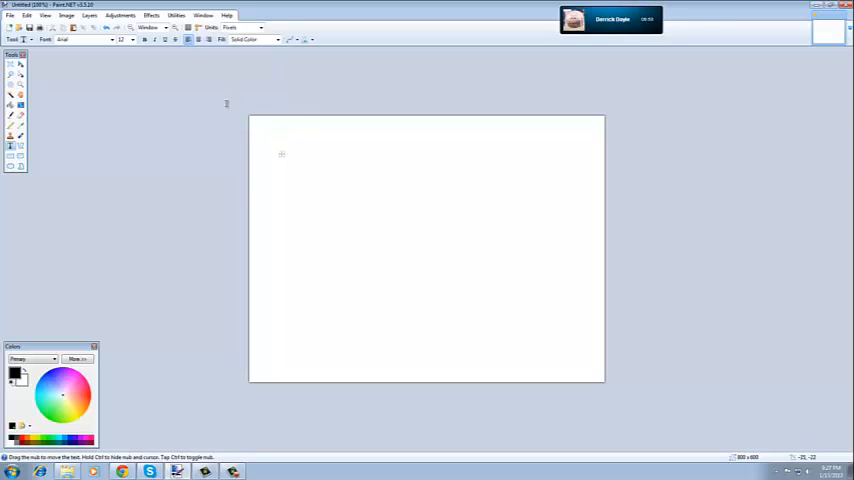
- Save the canvas as an image in the Pictures library, accepting the default save configuration
left_click(8, 16)
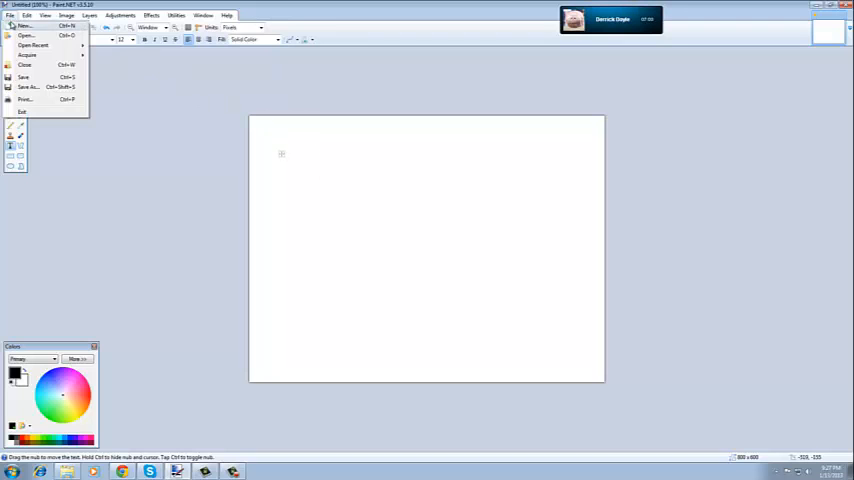
left_click(120, 116)
type("yow")
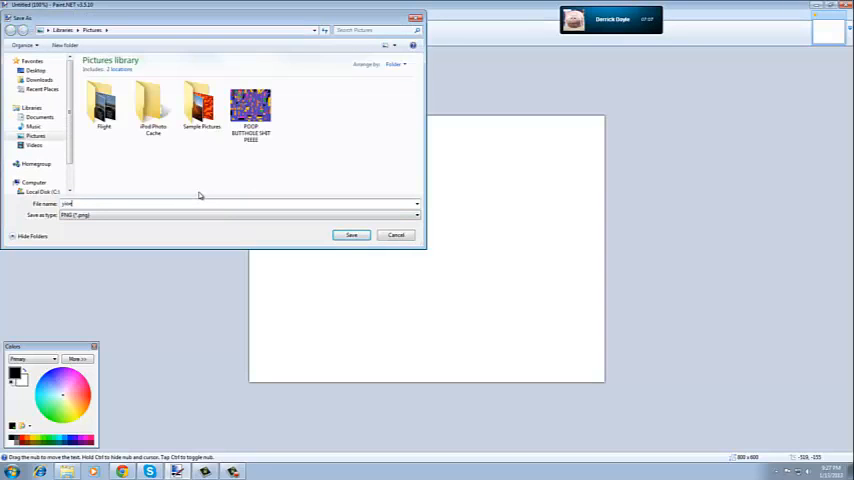
left_click(352, 236)
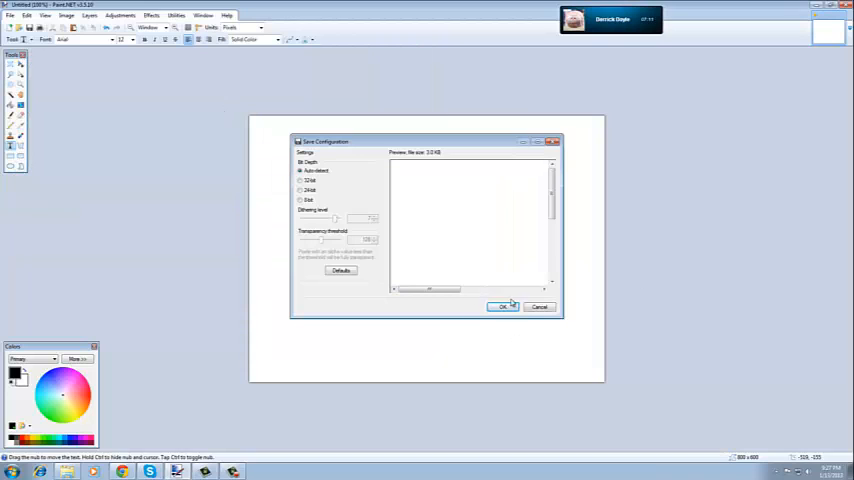
left_click(502, 308)
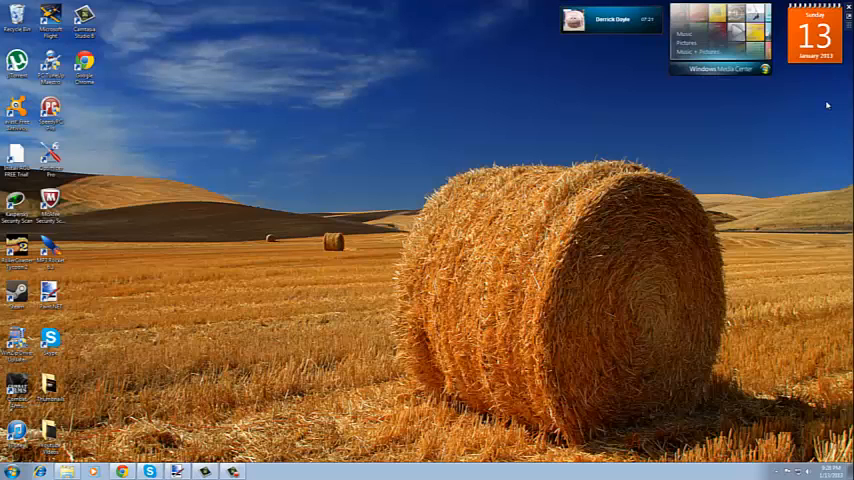
mouse_move(358, 156)
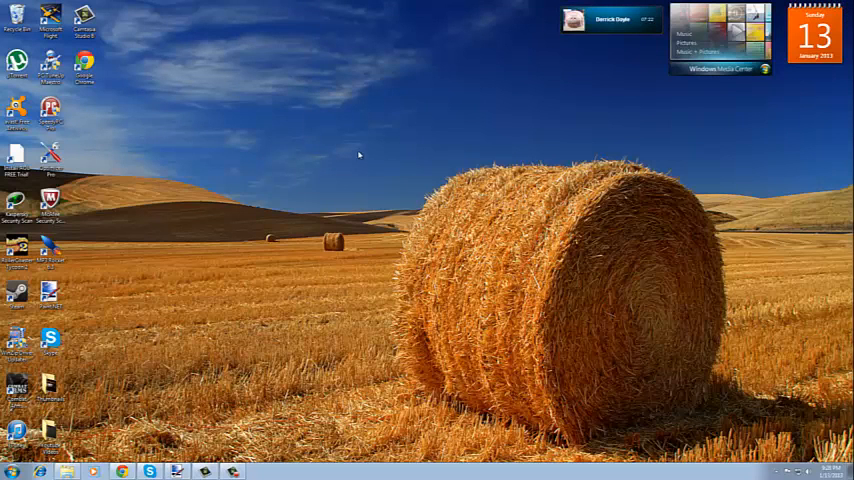